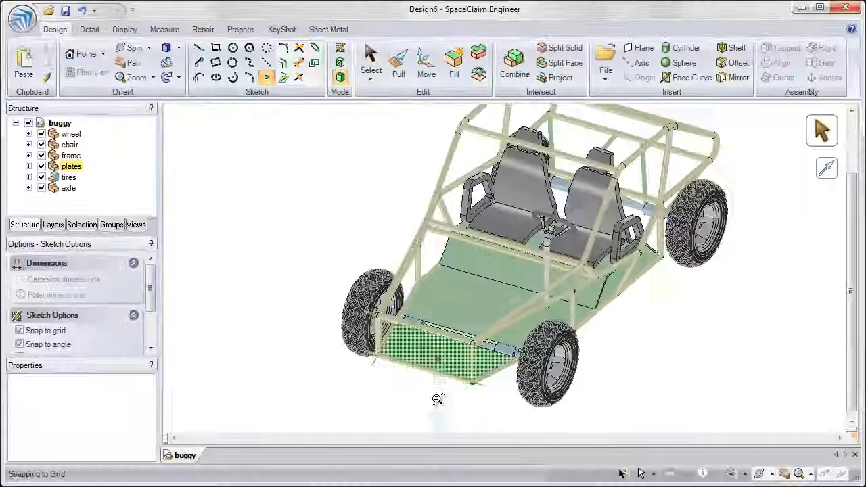
- Zoom in toward the buggy's underside floor plates
scroll(up, 3)
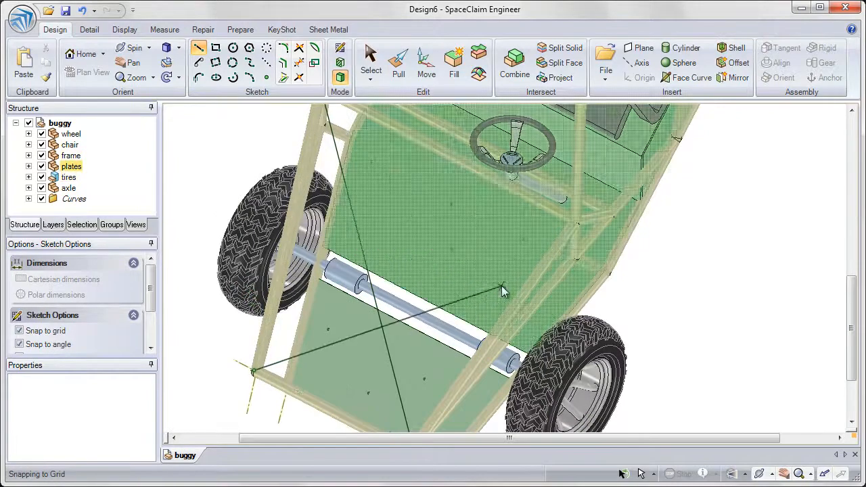
- Orbit to the side frame and select both sketched crossing beam lines
drag(504, 291, 626, 222)
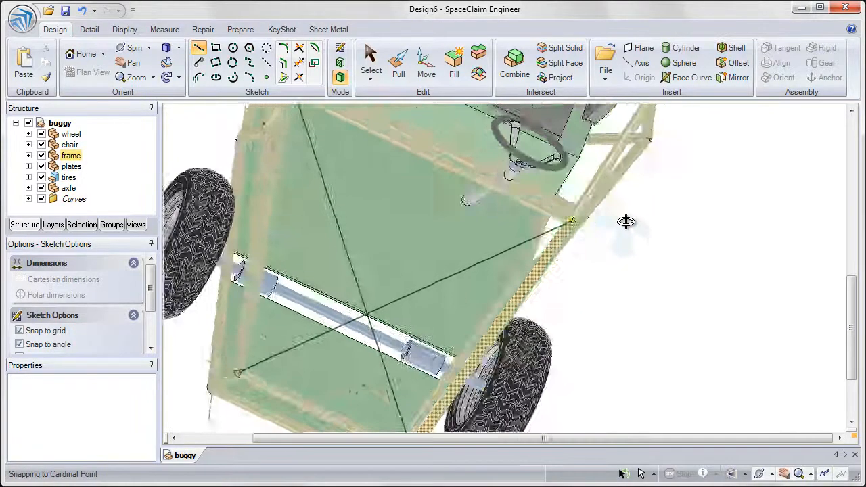
drag(626, 221, 547, 285)
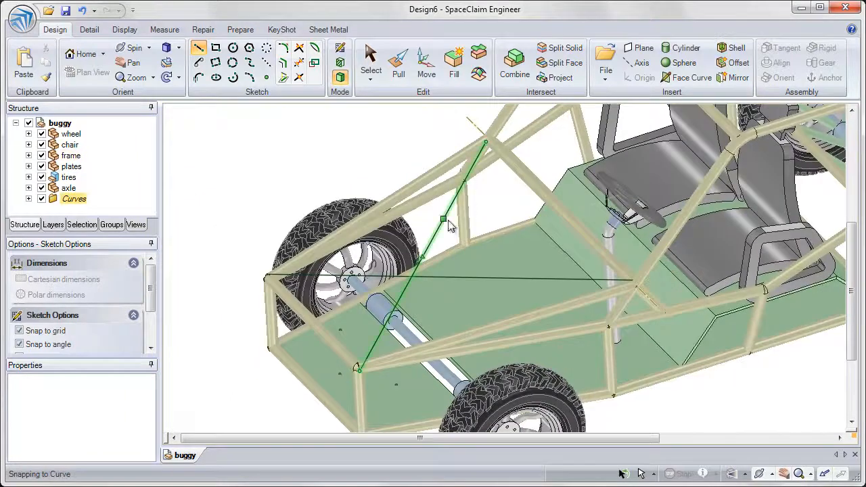
click(474, 280)
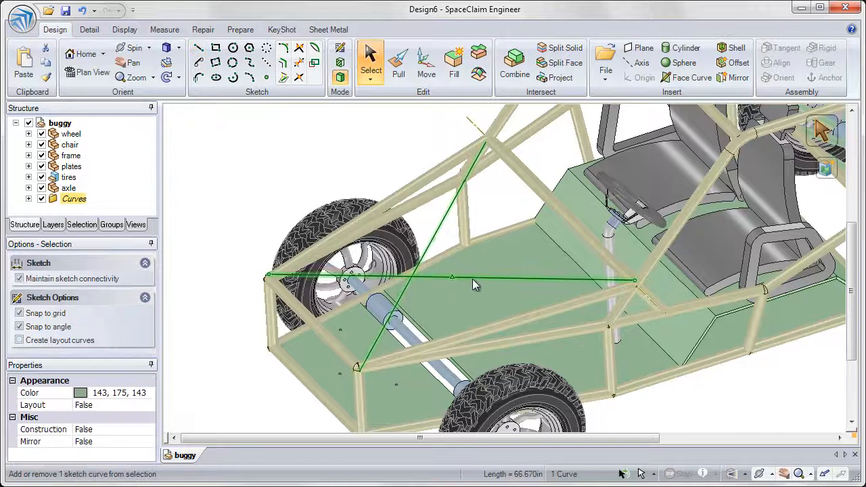
click(685, 48)
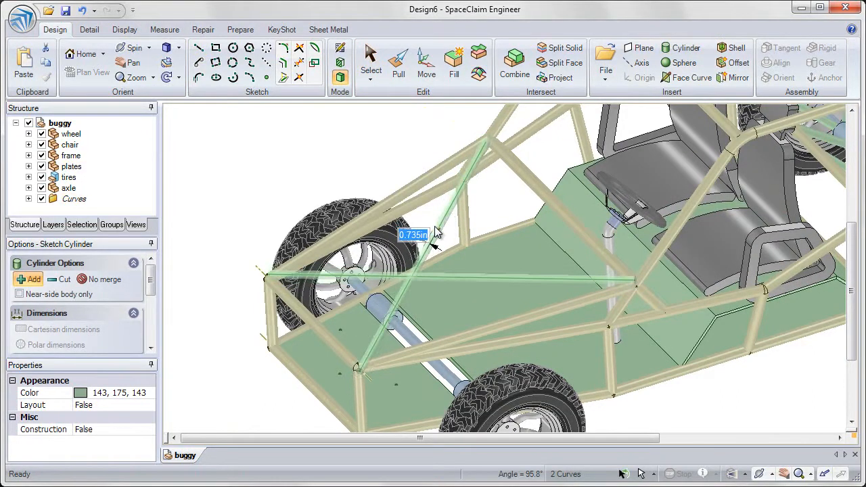
- Create solid cylinders along the two selected cross lines, then start a 3D spline
click(371, 61)
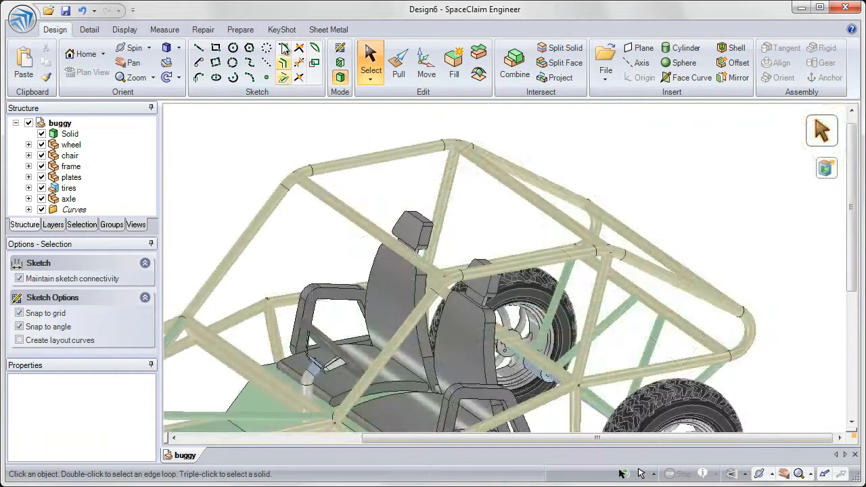
click(300, 77)
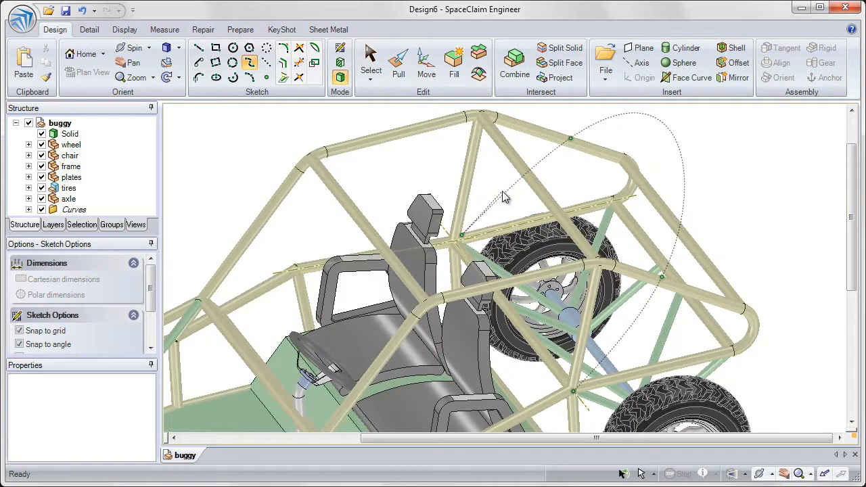
mouse_move(703, 189)
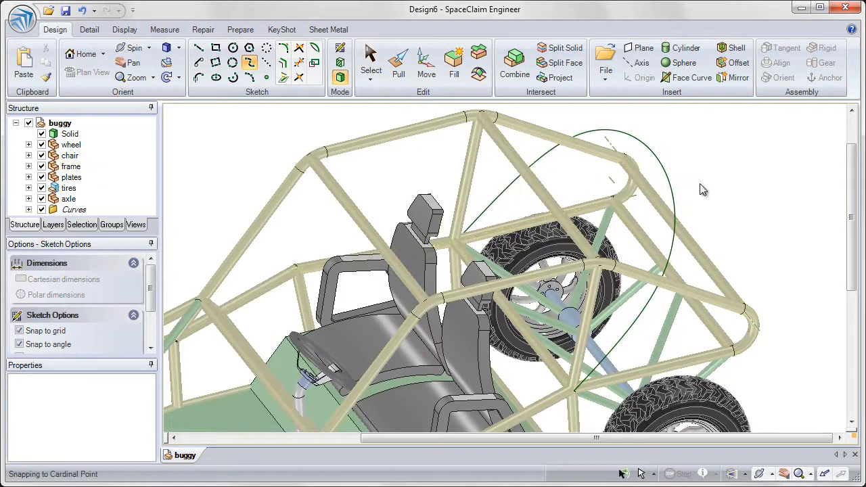
- Finish the spline arching over the roll cage through the frame tube points
right_click(657, 167)
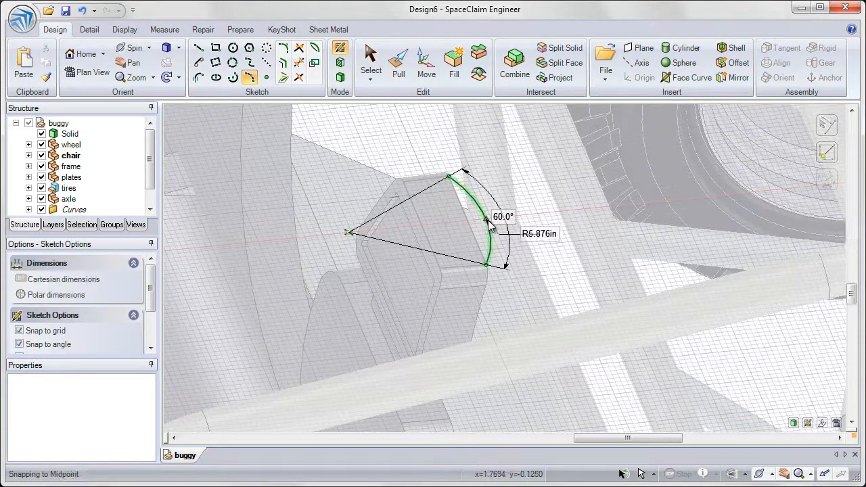
- Complete the 60° arc on the headrest side and return to 3D mode
click(283, 77)
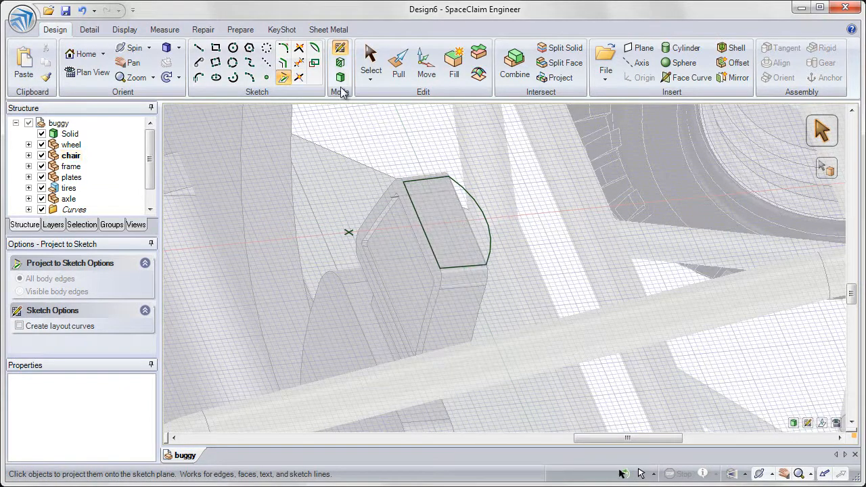
click(398, 59)
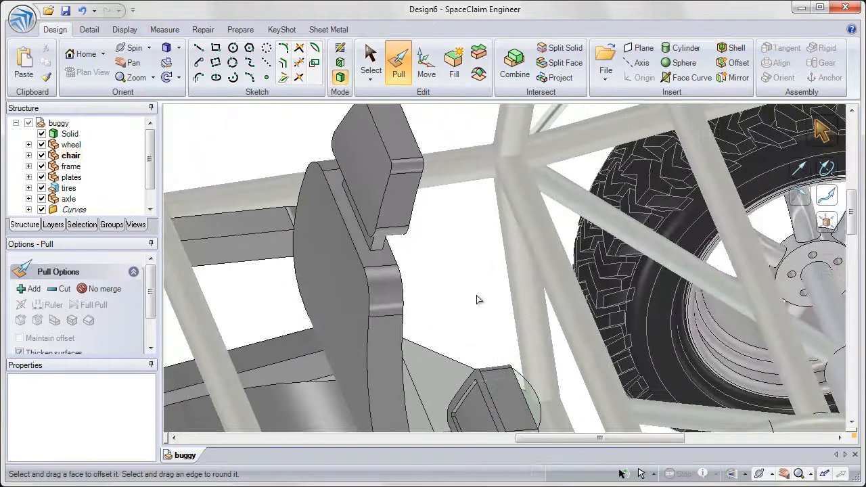
- Sketch the remaining headrest edge line and leave the sketch to pull the faces
click(250, 77)
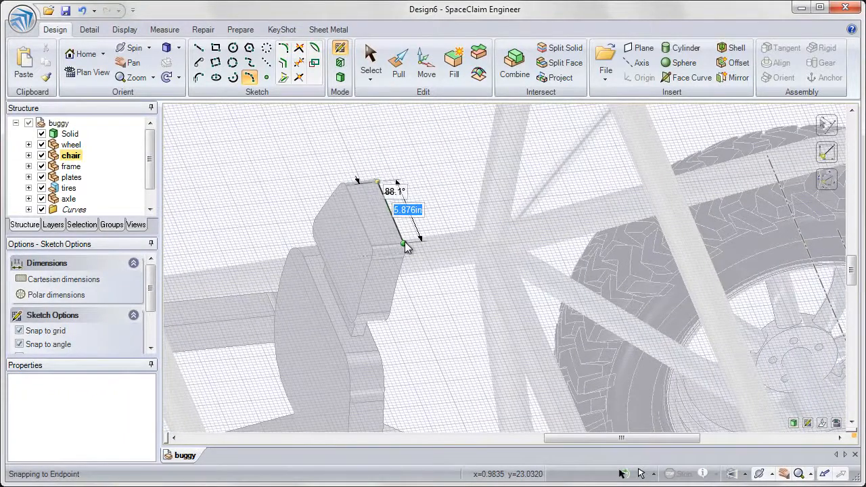
click(398, 61)
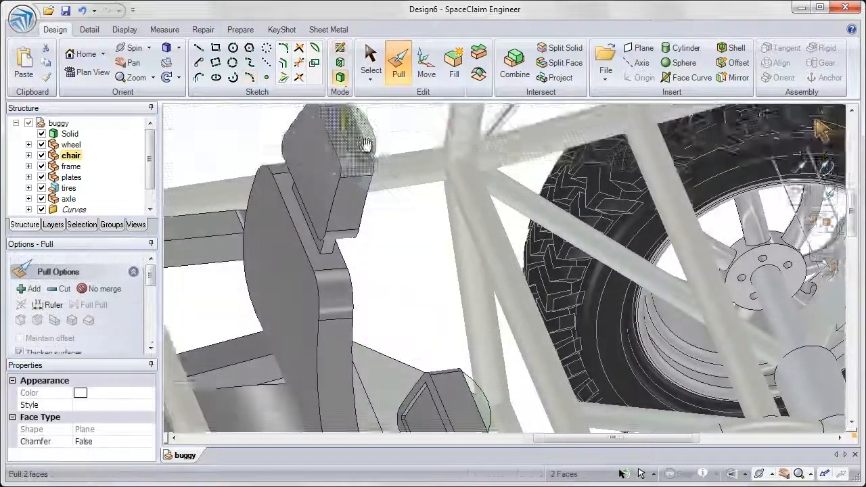